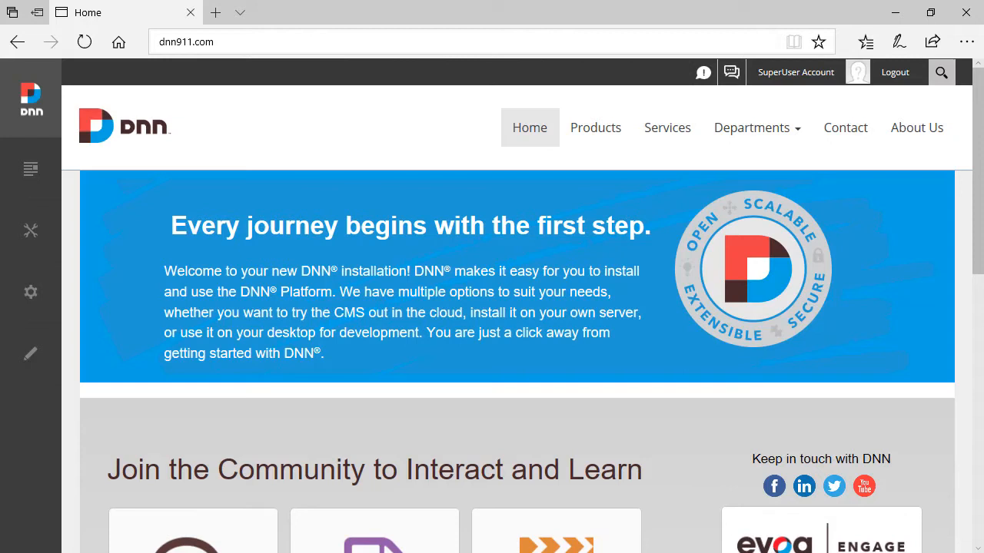
pyautogui.moveTo(432, 158)
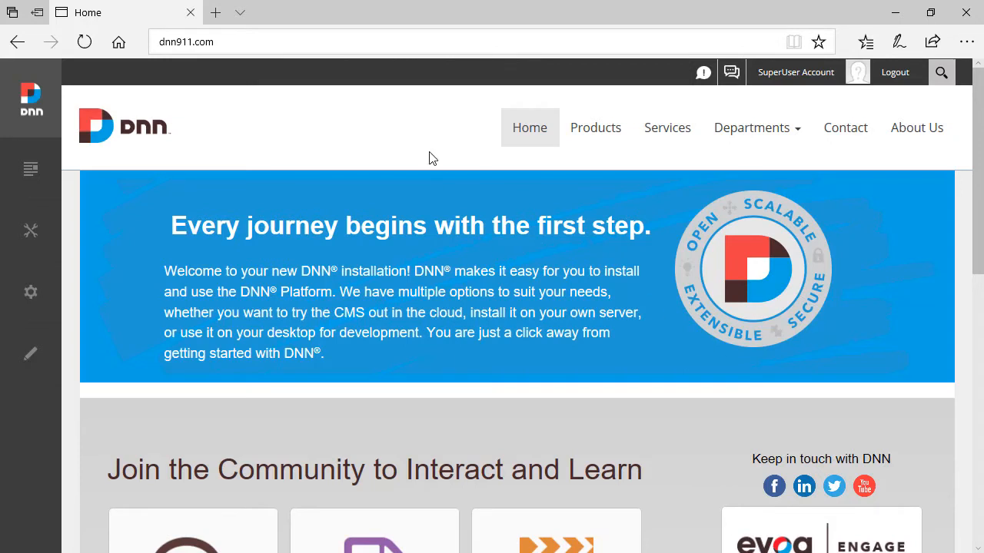
pyautogui.moveTo(471, 132)
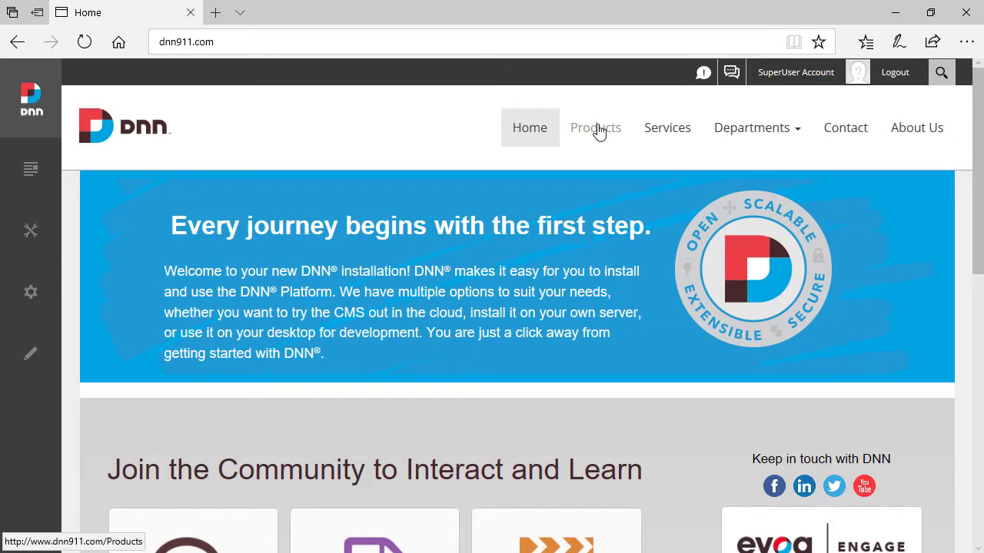
# - View the Products page, which shows a different, mostly empty theme layout
pyautogui.click(595, 128)
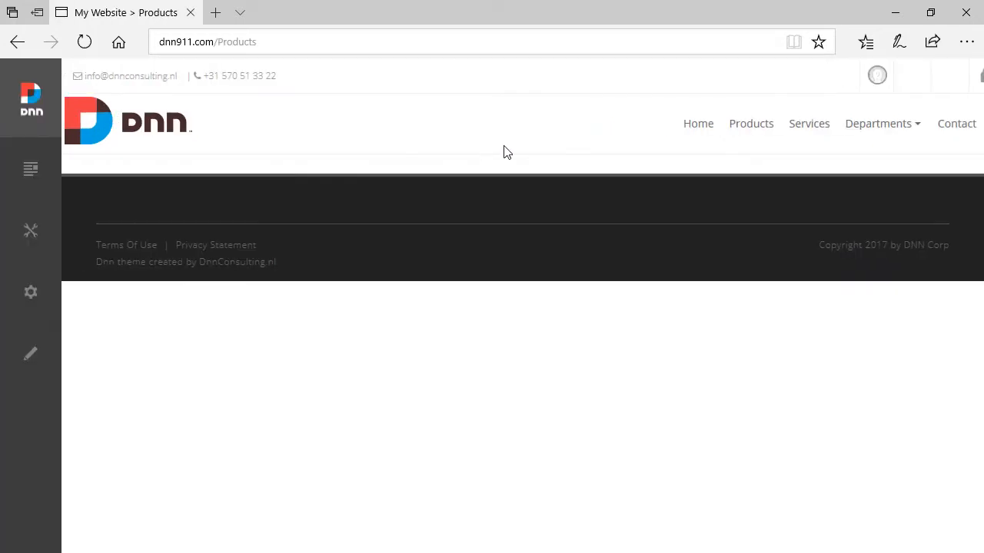
pyautogui.moveTo(511, 150)
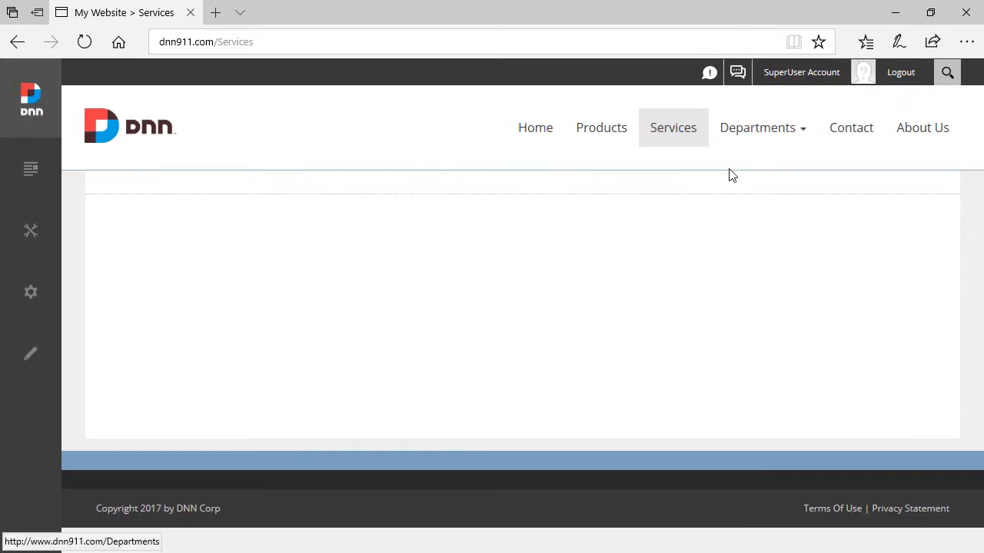
pyautogui.moveTo(690, 196)
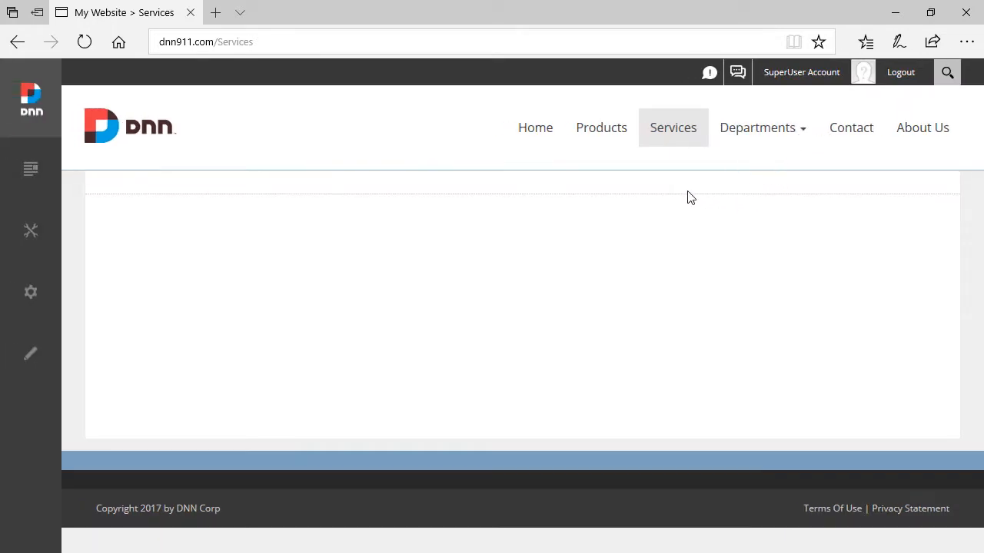
pyautogui.moveTo(607, 134)
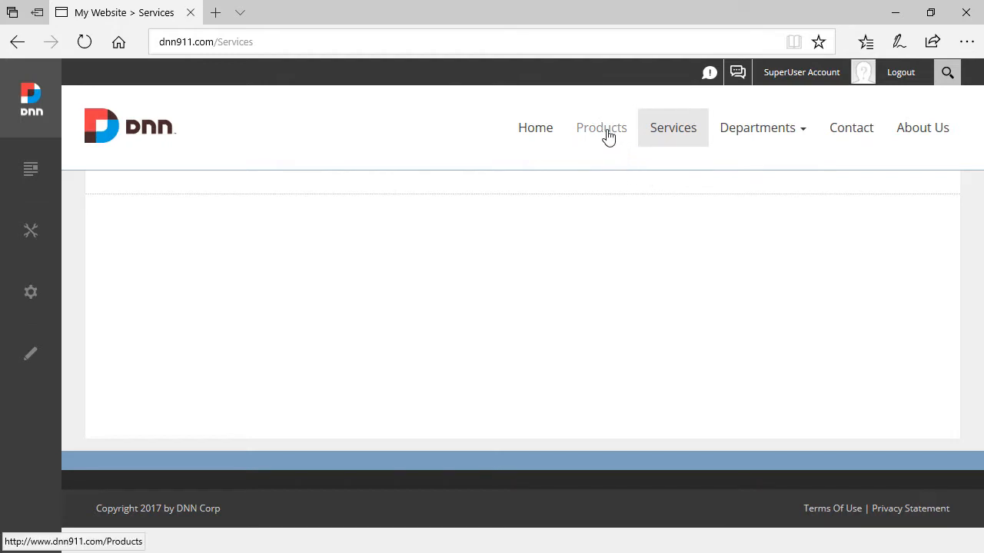
pyautogui.click(601, 128)
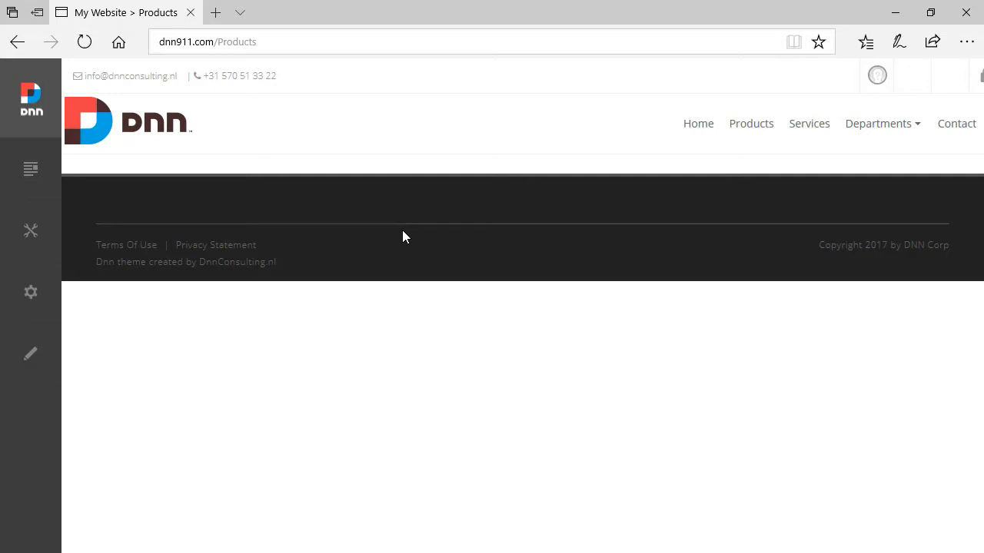
pyautogui.moveTo(77, 277)
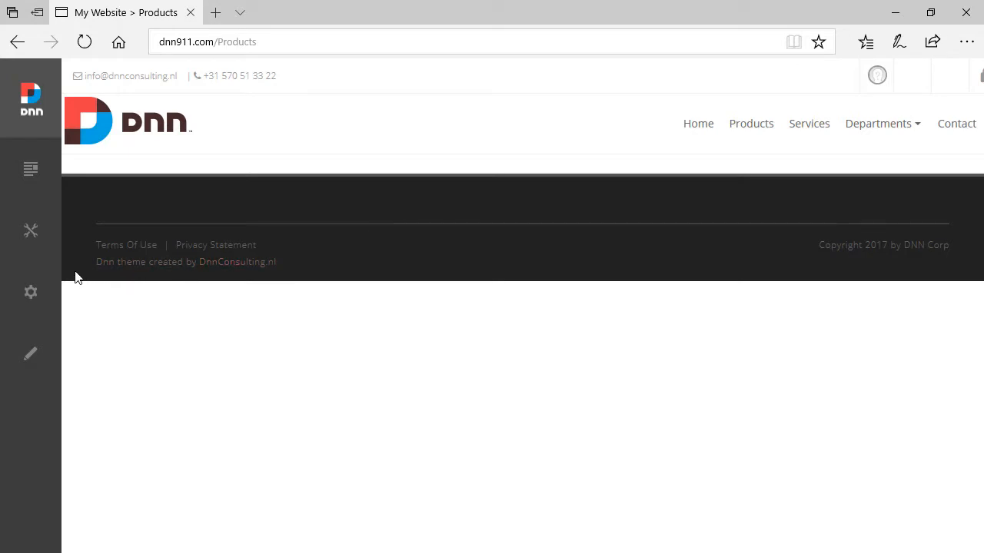
# - Open the Themes panel from the Manage menu to see Xcillion and its layouts
pyautogui.click(31, 231)
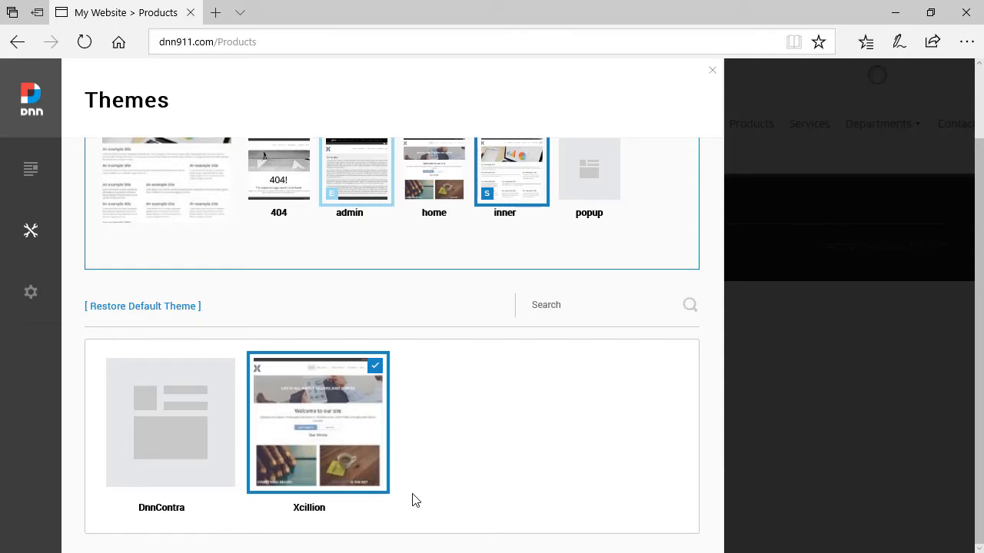
pyautogui.moveTo(361, 417)
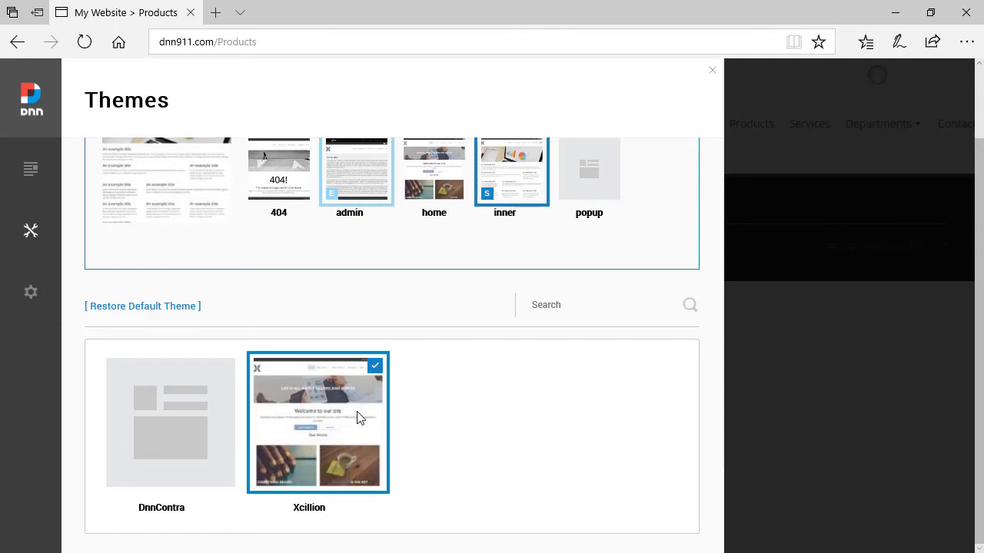
pyautogui.moveTo(147, 521)
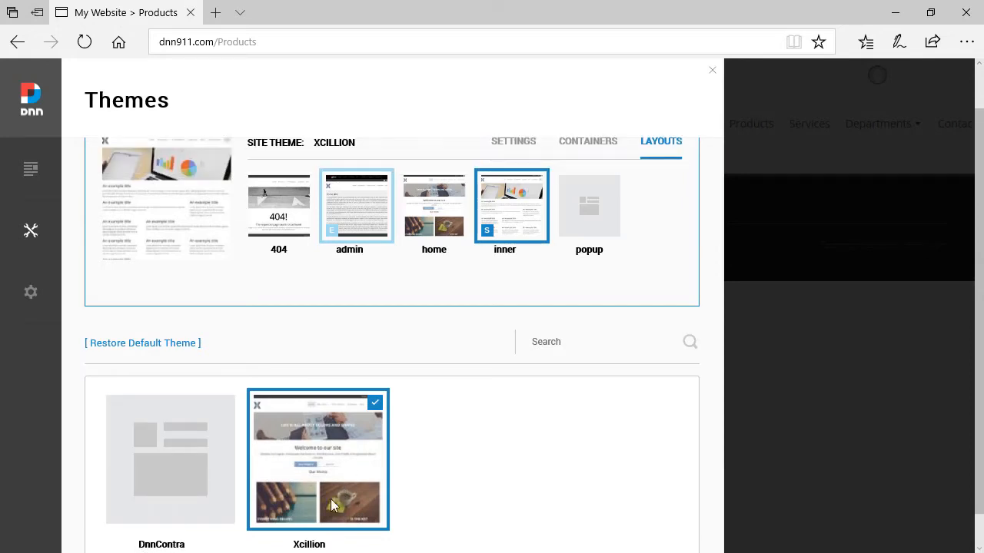
pyautogui.moveTo(392, 314)
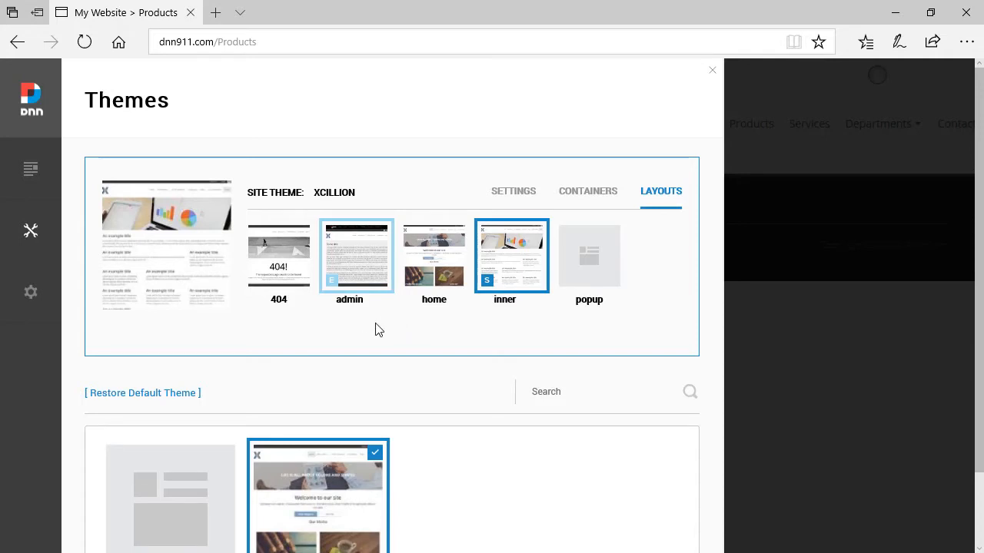
pyautogui.moveTo(484, 322)
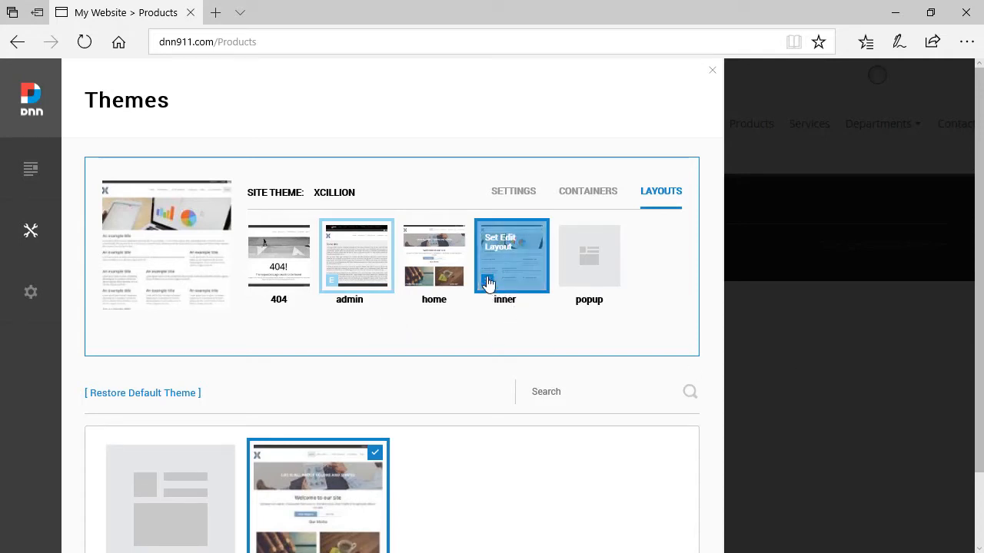
pyautogui.moveTo(445, 299)
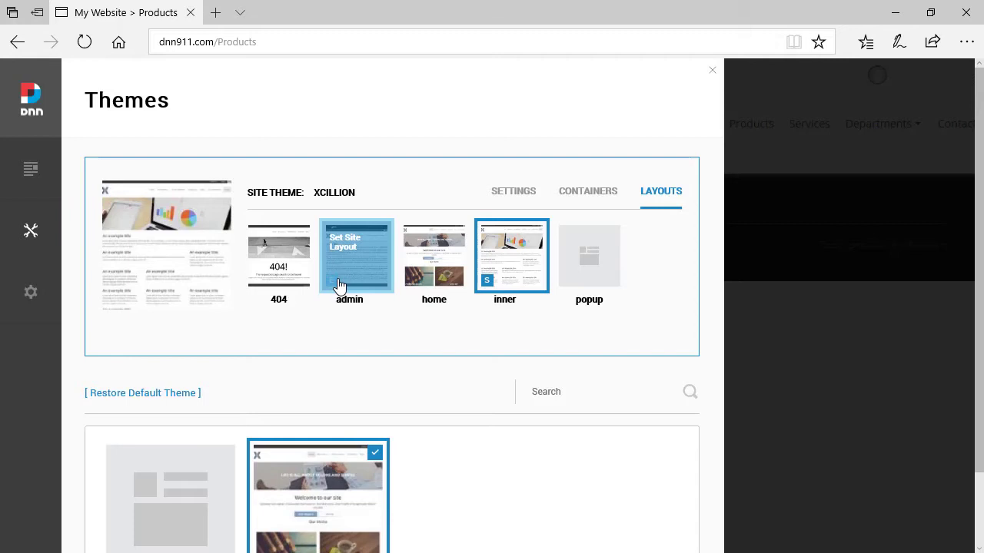
pyautogui.moveTo(356, 290)
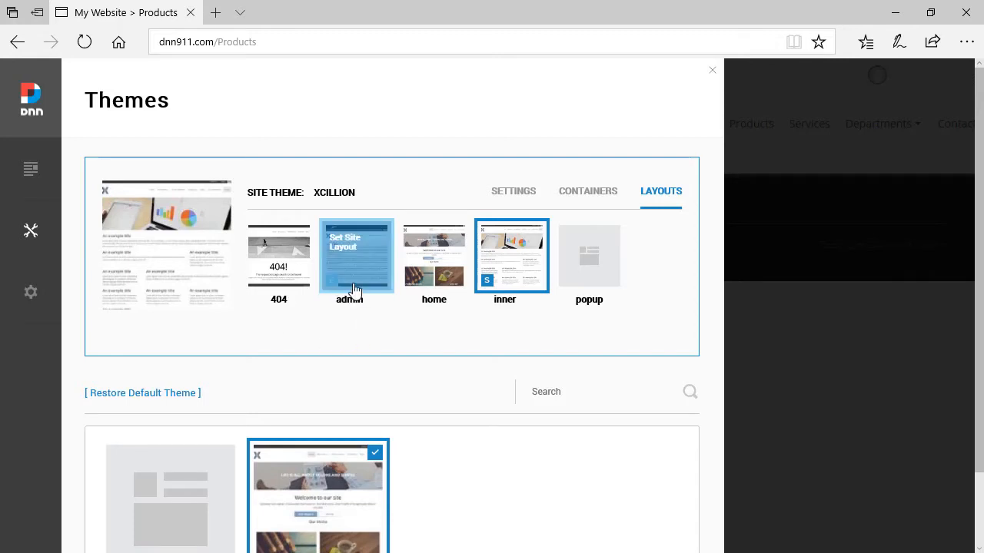
pyautogui.moveTo(350, 321)
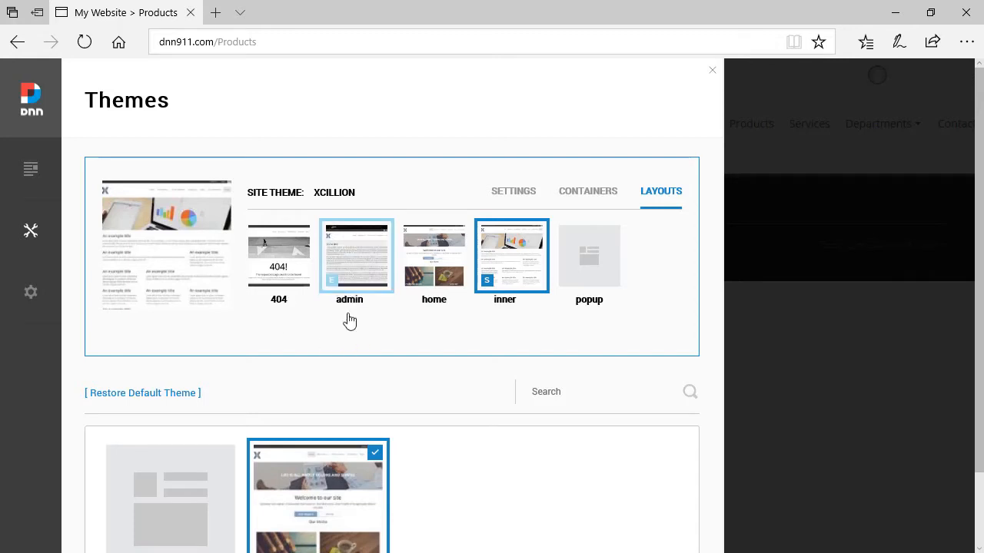
pyautogui.moveTo(362, 321)
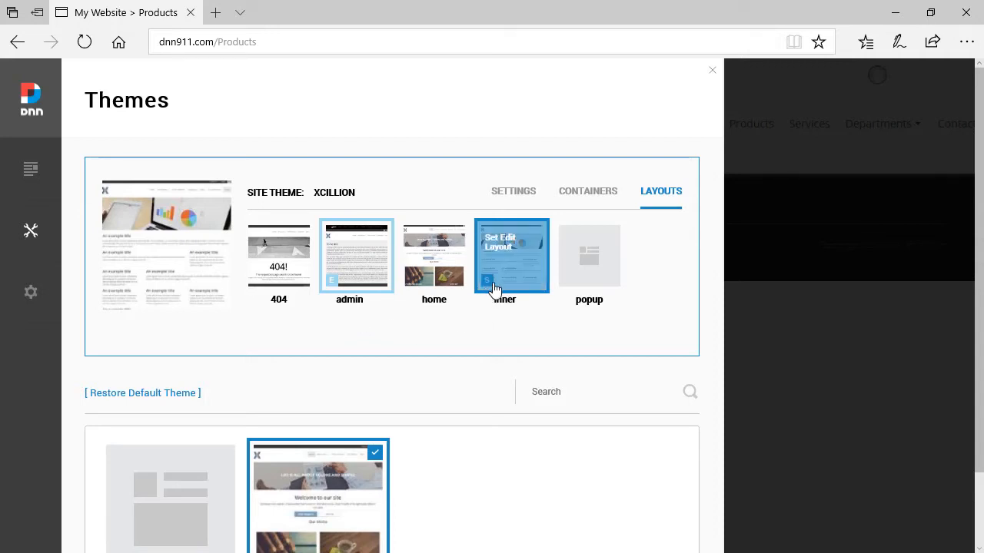
pyautogui.moveTo(457, 299)
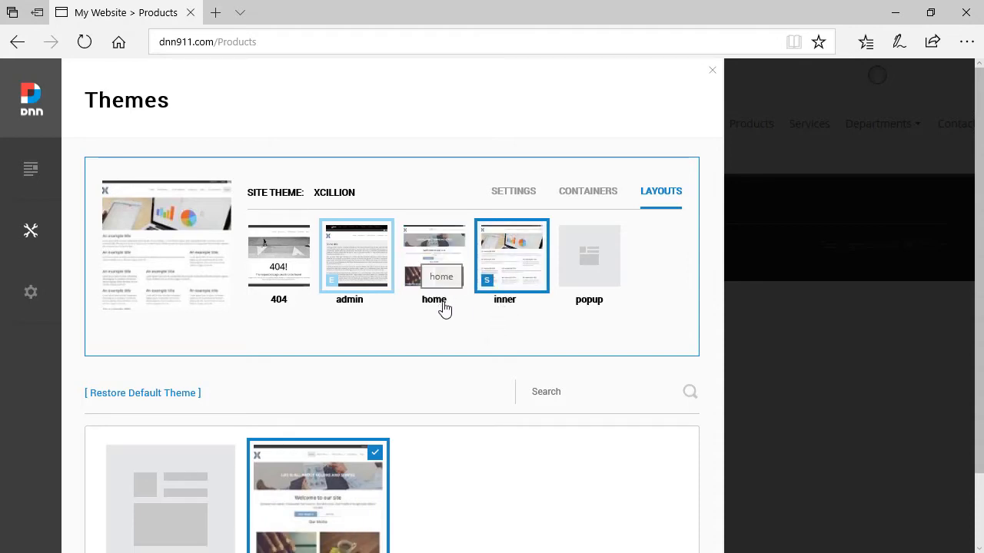
pyautogui.moveTo(442, 257)
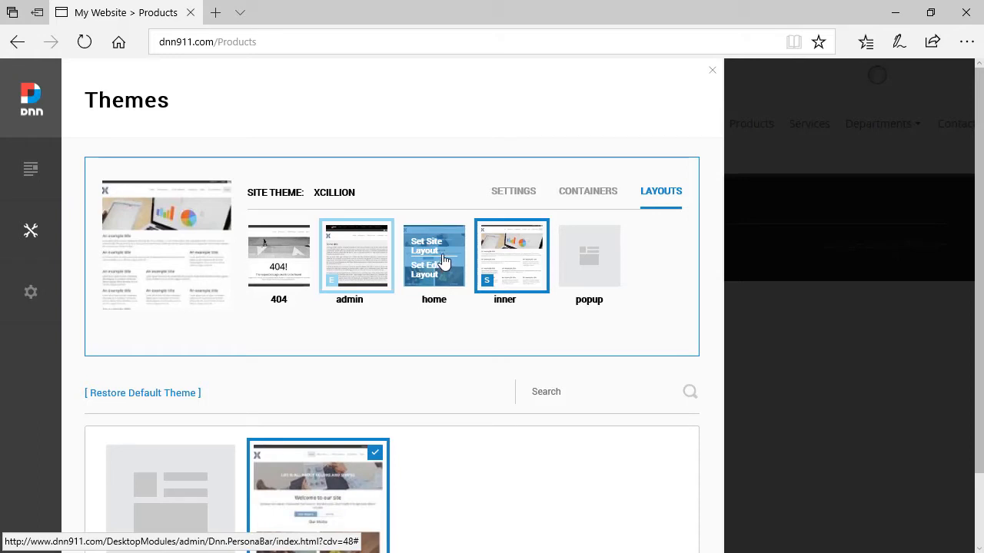
pyautogui.moveTo(427, 250)
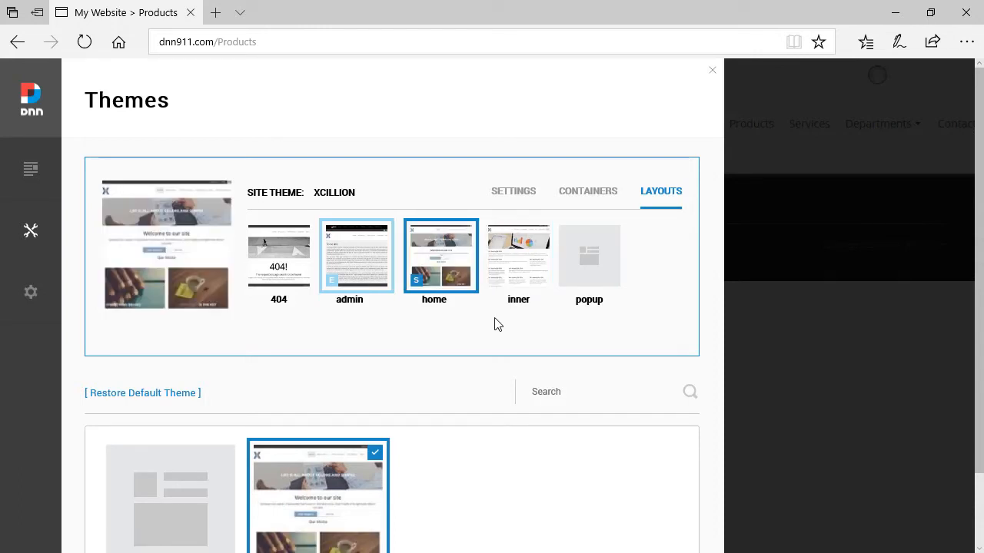
# - Scroll down to the theme list showing DnnContra beside Xcillion
pyautogui.scroll(-3)
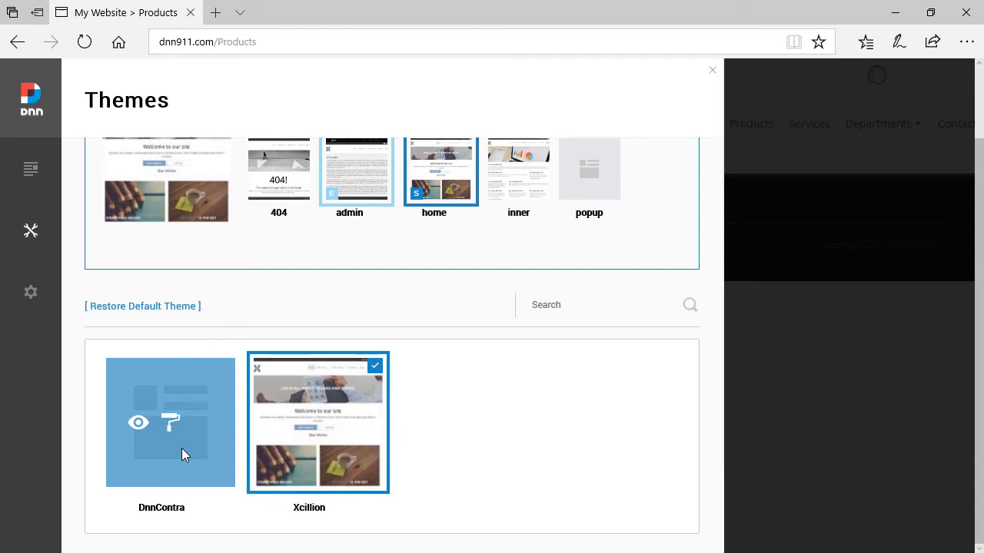
# - Apply and confirm DnnContra as the site theme
pyautogui.click(170, 423)
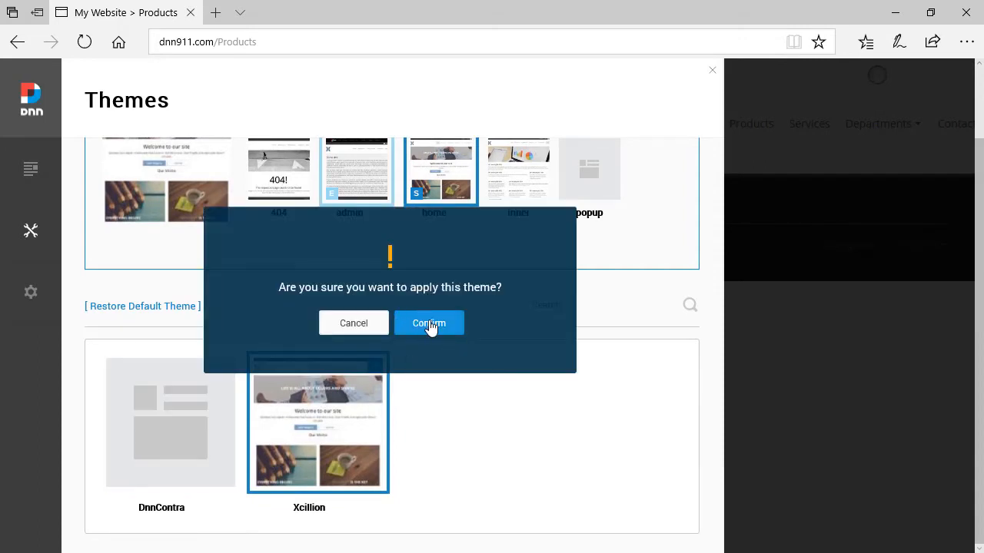
pyautogui.click(428, 323)
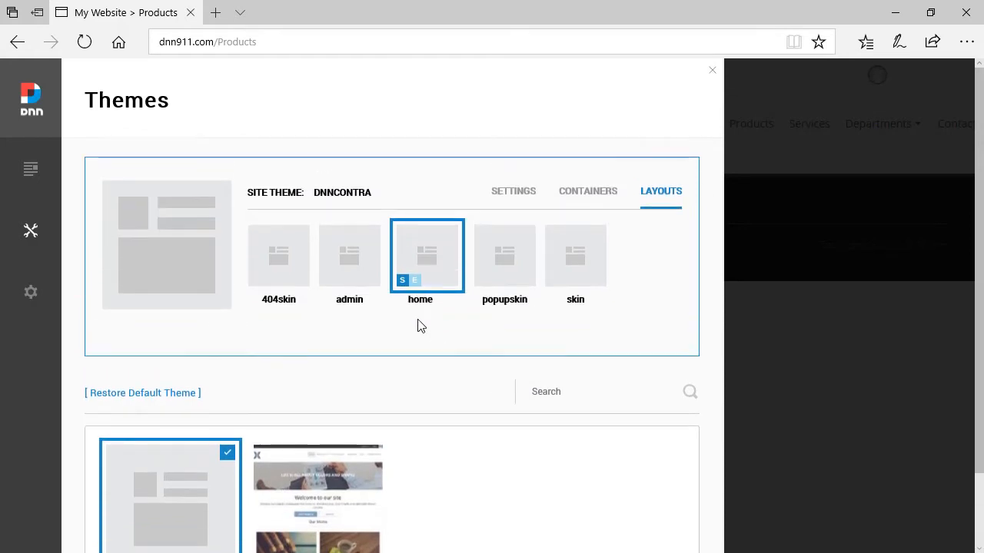
pyautogui.moveTo(257, 272)
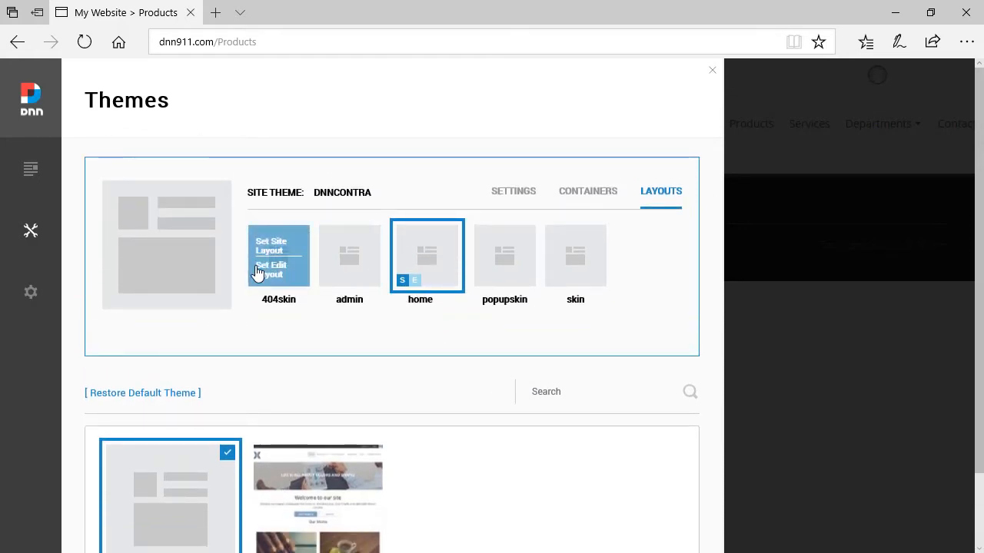
pyautogui.moveTo(575, 256)
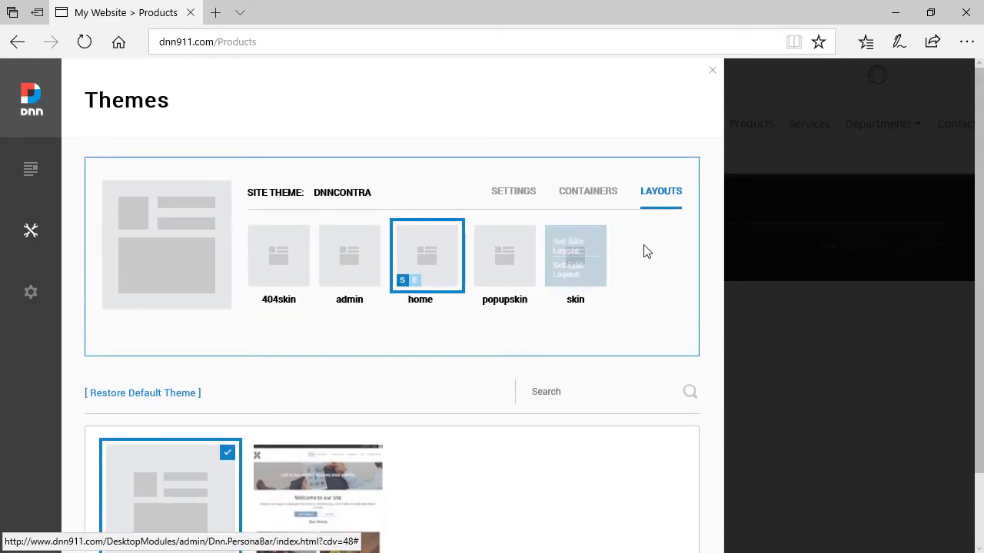
pyautogui.moveTo(477, 339)
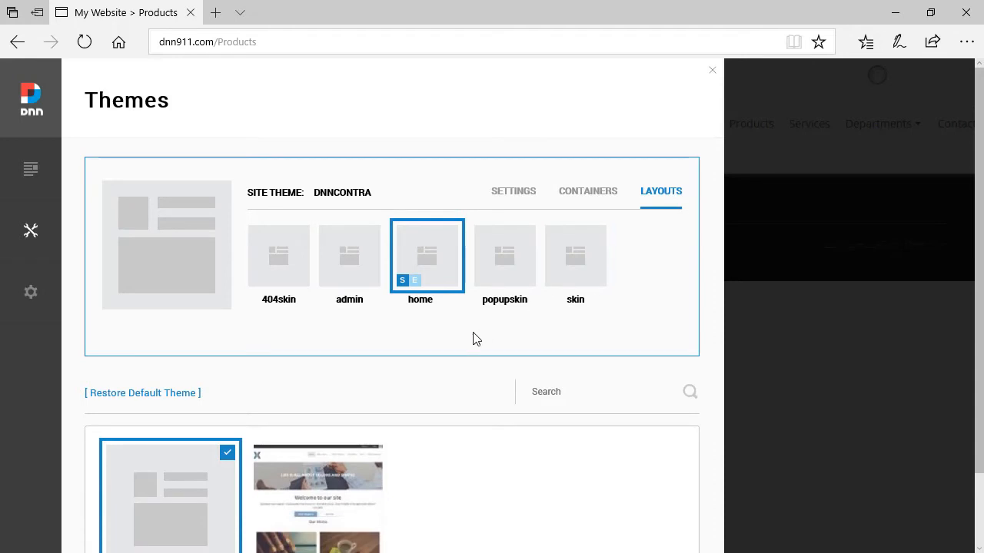
pyautogui.moveTo(575, 255)
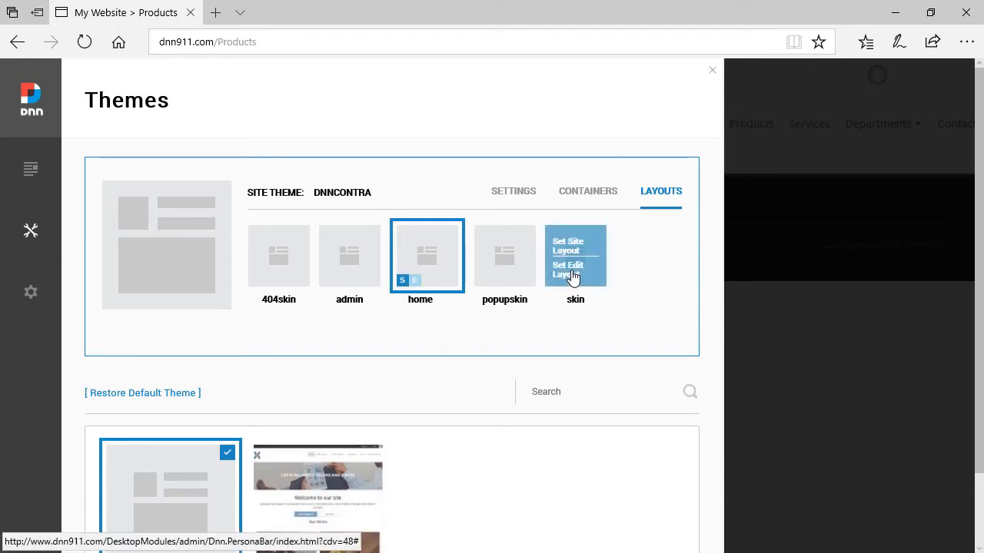
pyautogui.moveTo(579, 309)
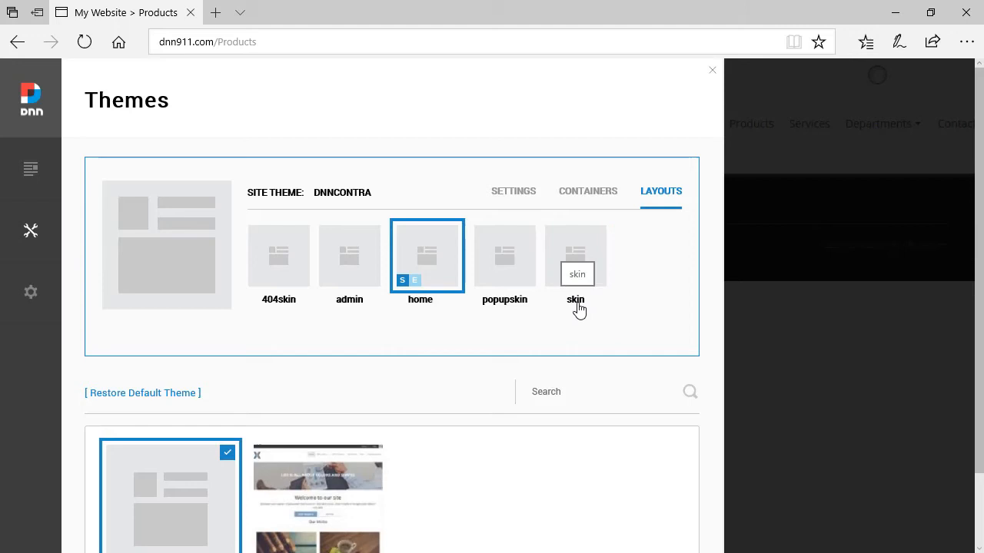
pyautogui.moveTo(574, 256)
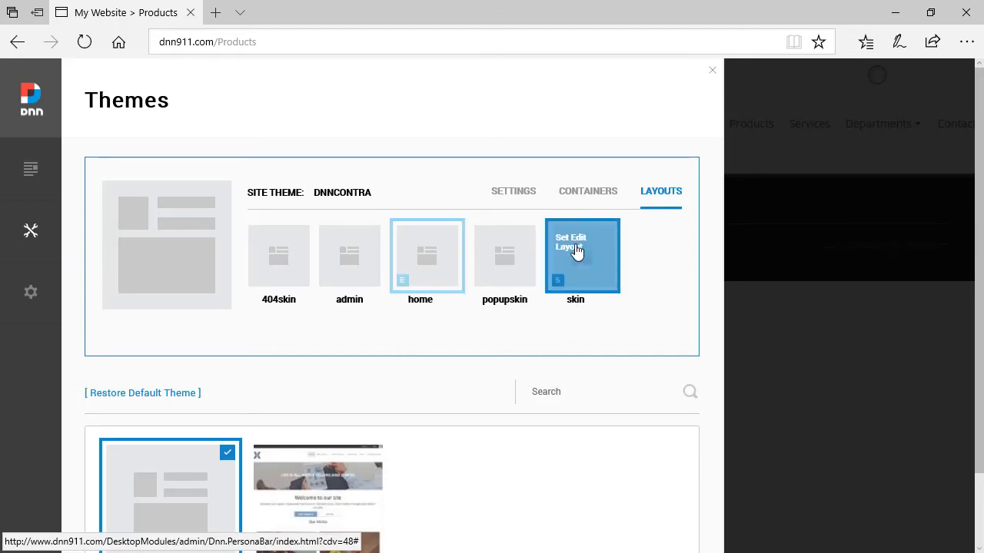
pyautogui.moveTo(597, 289)
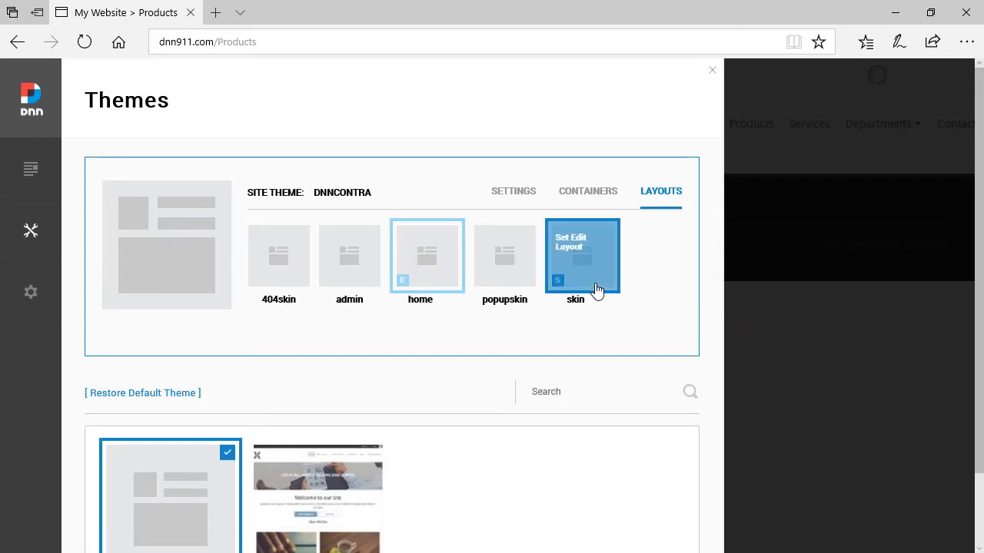
pyautogui.moveTo(768, 339)
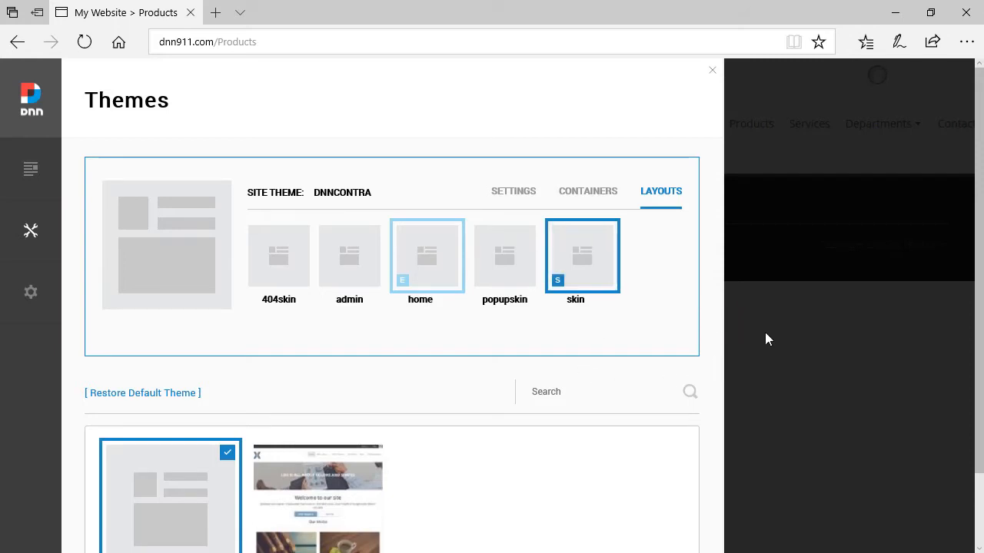
# - Close Themes and check the Services, Accounting and Home pages for the DnnContra theme
pyautogui.click(712, 70)
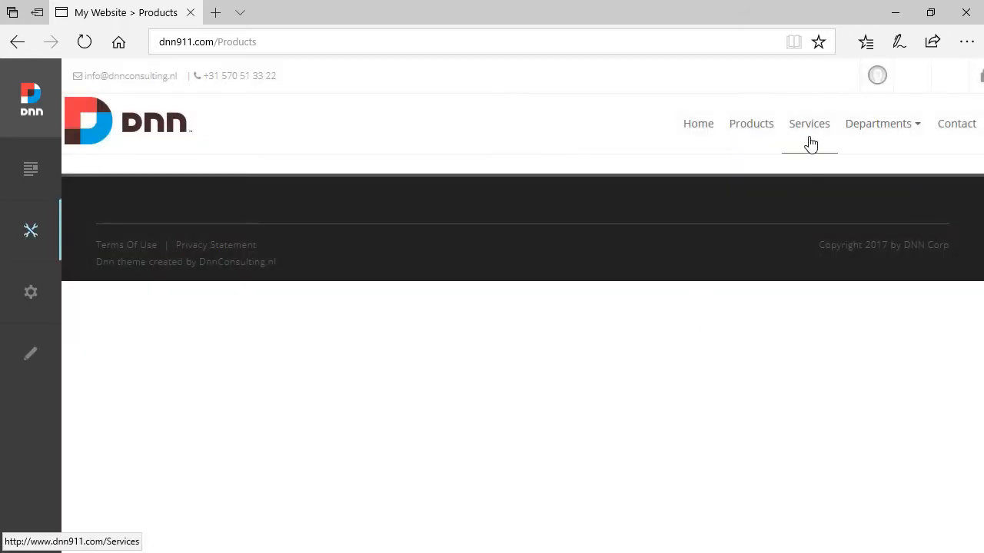
pyautogui.click(809, 123)
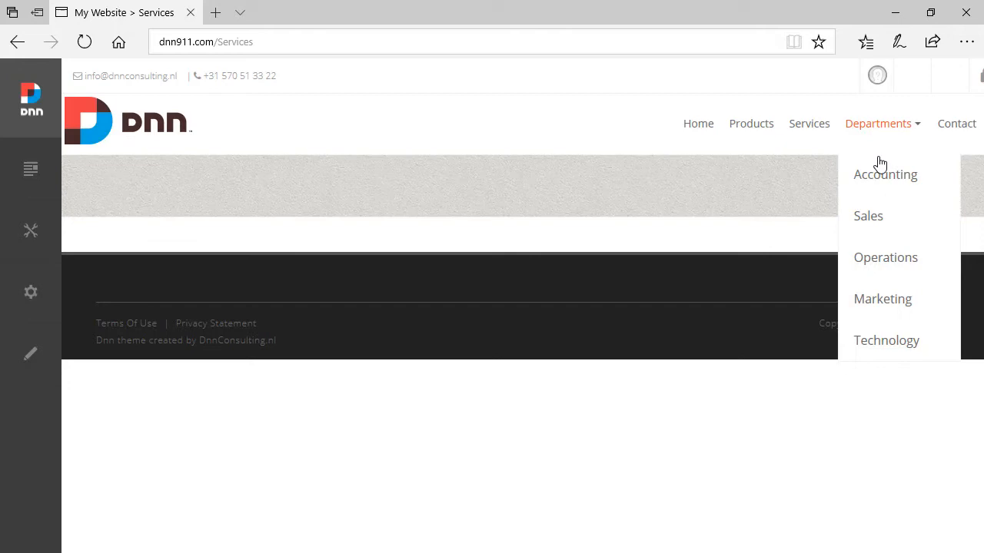
pyautogui.click(887, 175)
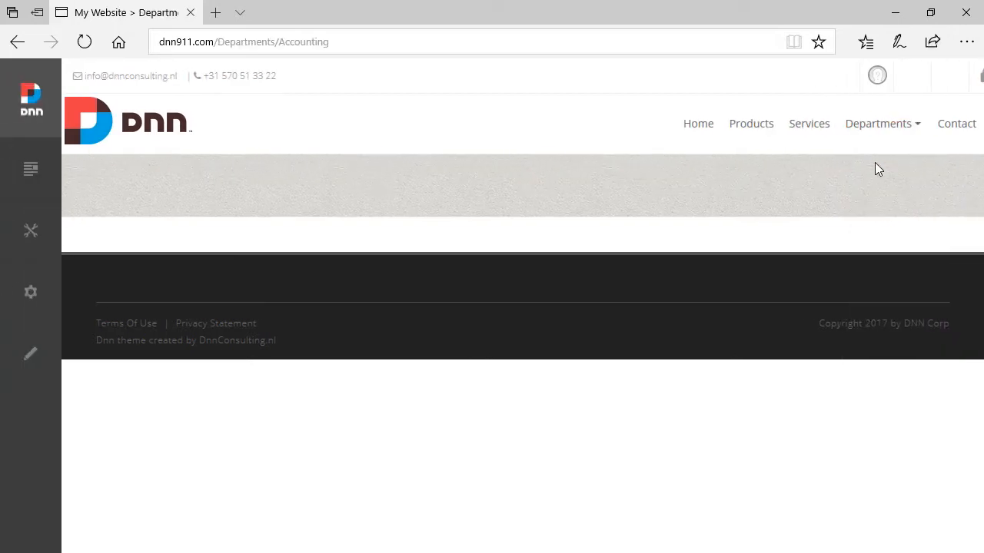
pyautogui.moveTo(695, 128)
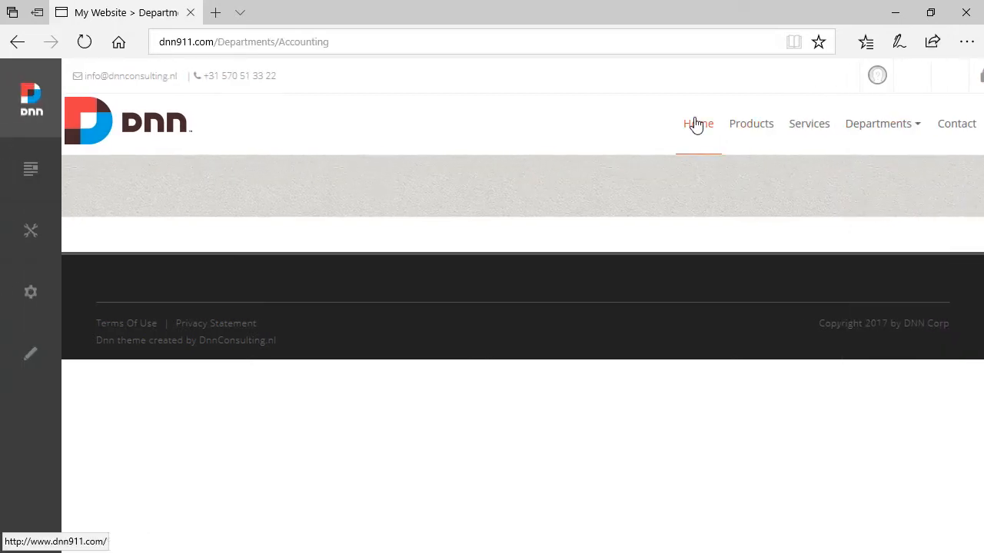
pyautogui.click(698, 124)
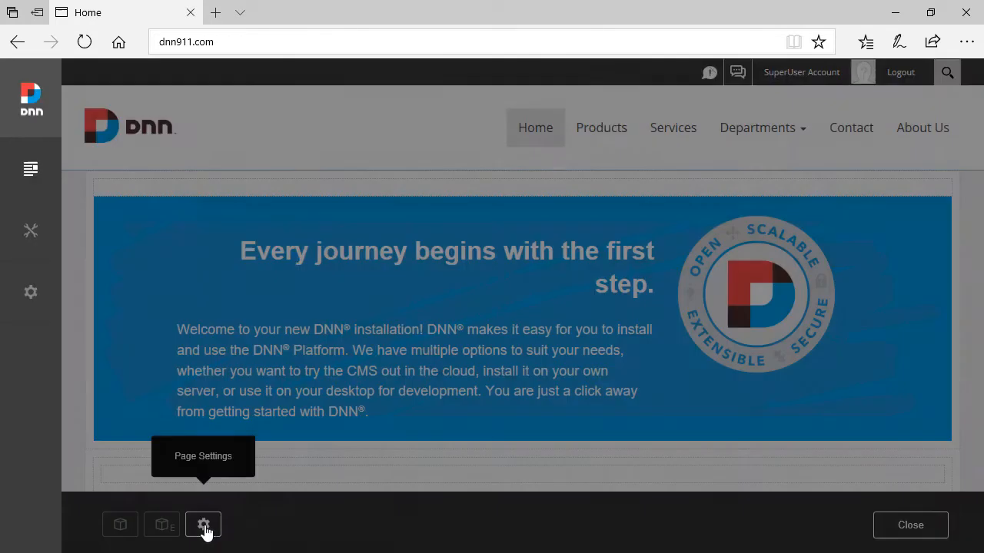
pyautogui.click(203, 524)
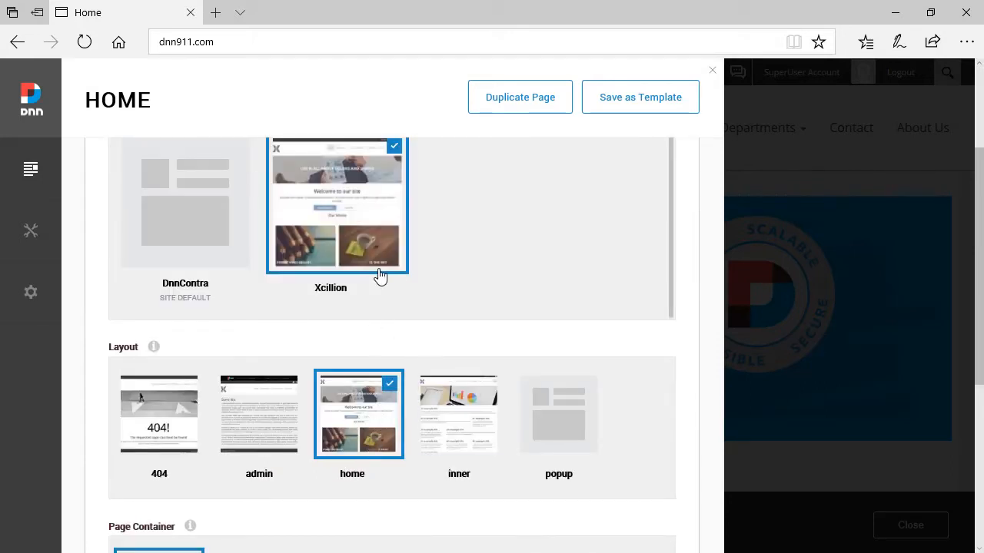
pyautogui.moveTo(373, 432)
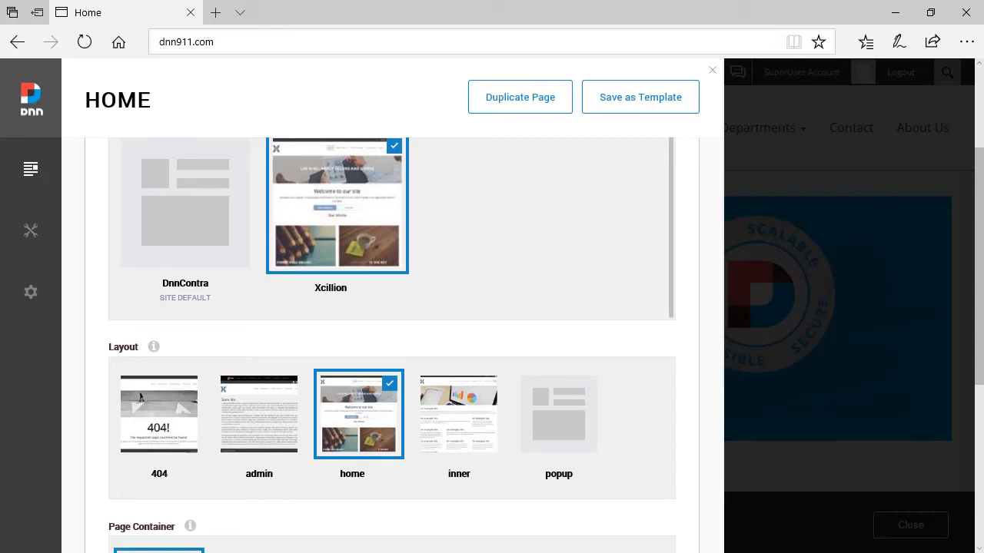
pyautogui.moveTo(162, 298)
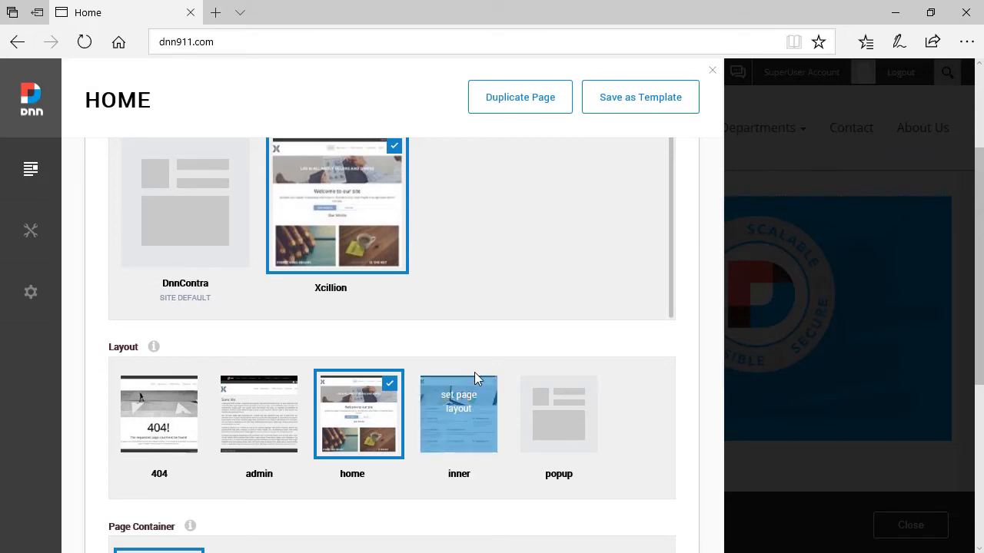
pyautogui.click(712, 70)
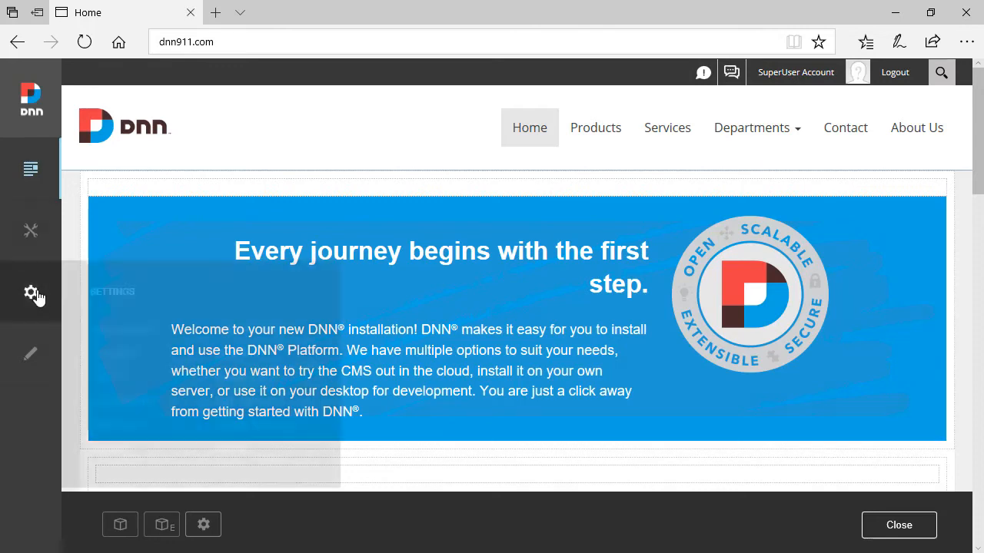
pyautogui.click(31, 292)
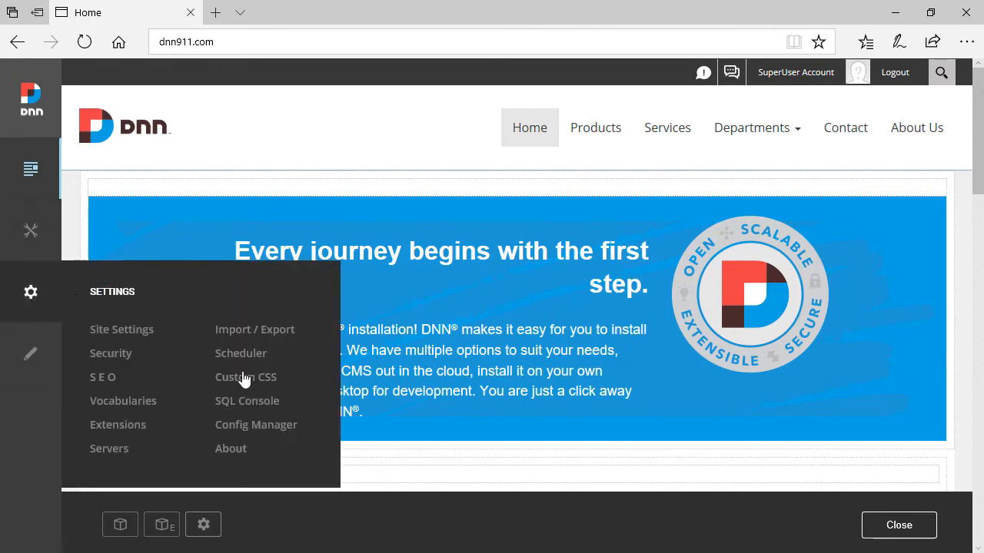
pyautogui.click(247, 400)
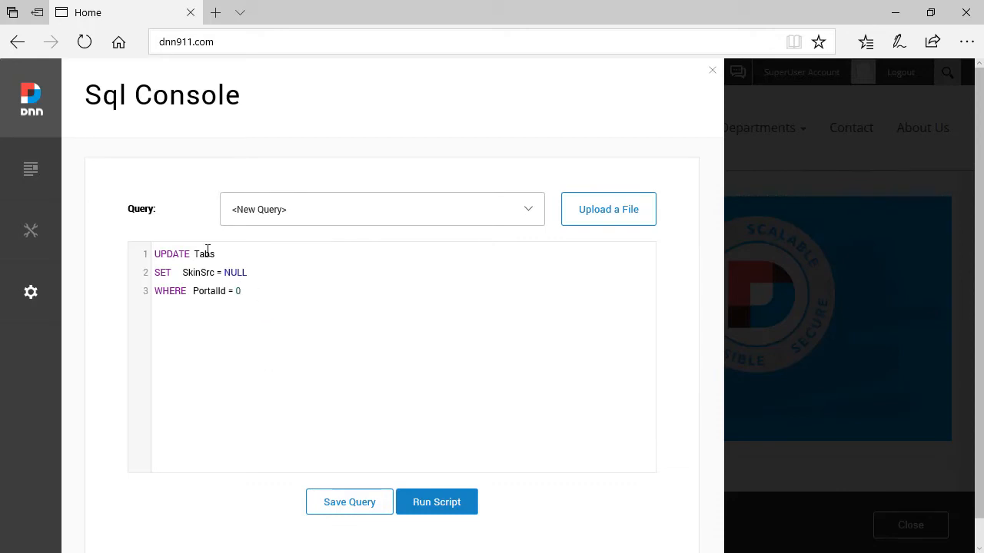
pyautogui.doubleClick(203, 253)
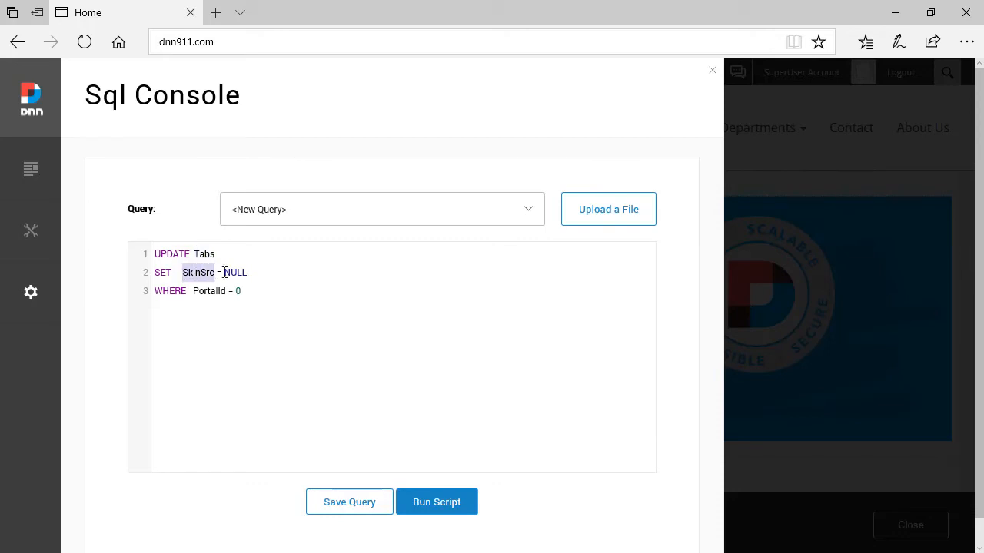
pyautogui.doubleClick(235, 272)
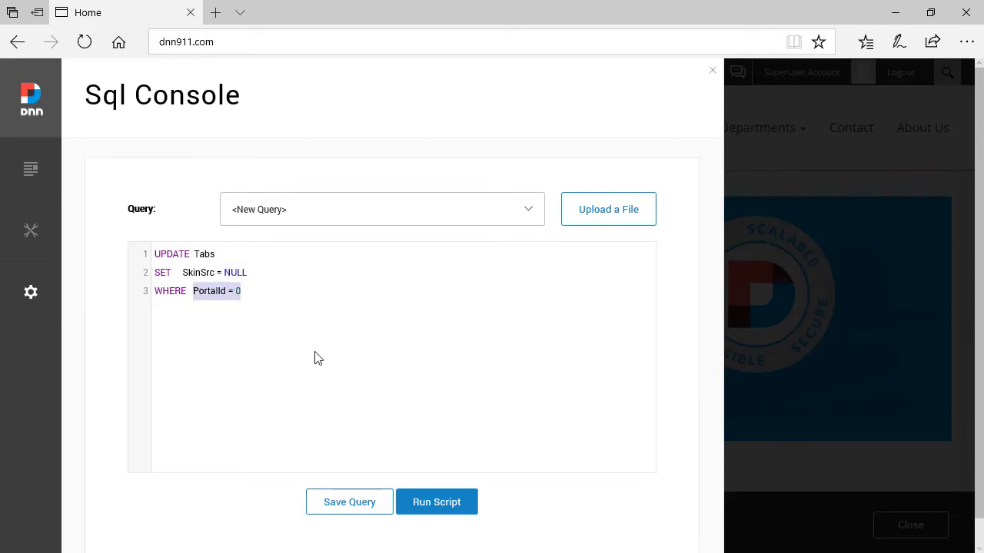
pyautogui.moveTo(797, 166)
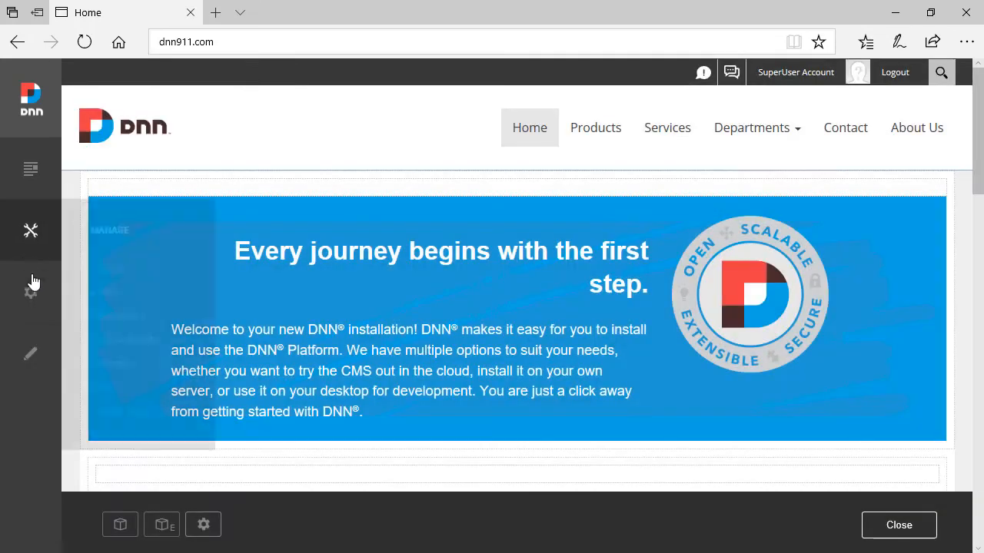
# - Open the Sites list showing My Website with Site ID 0 and 20 pages
pyautogui.click(31, 231)
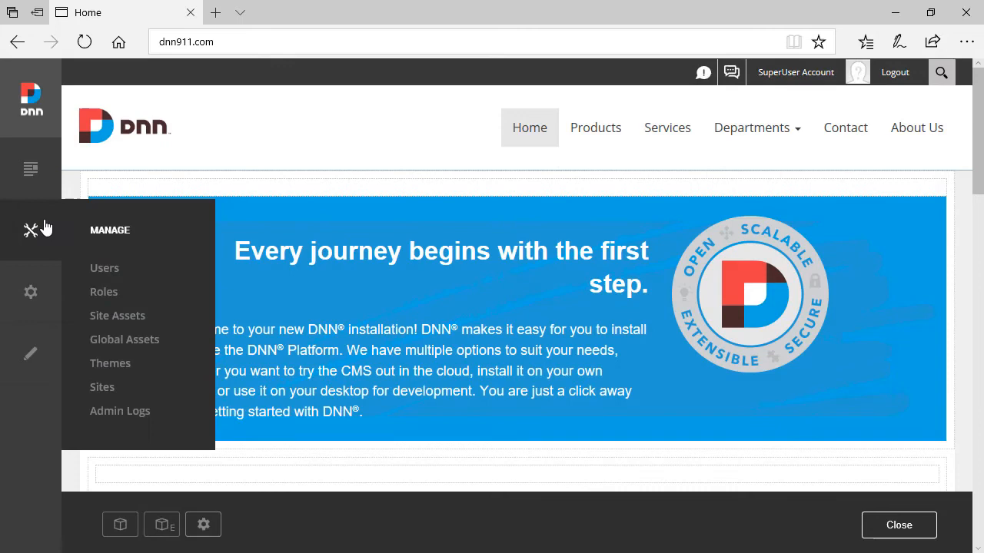
pyautogui.click(103, 387)
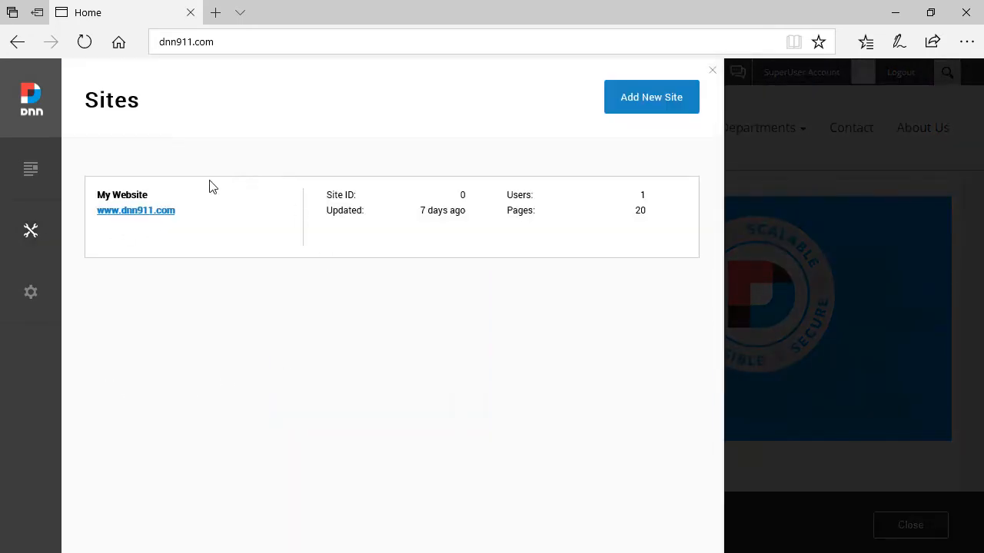
pyautogui.moveTo(226, 345)
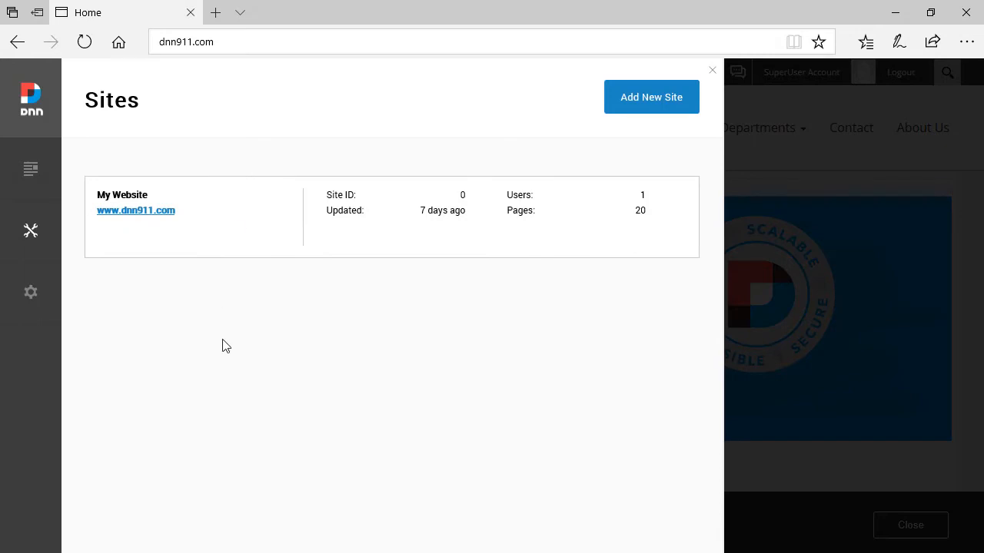
pyautogui.moveTo(353, 194)
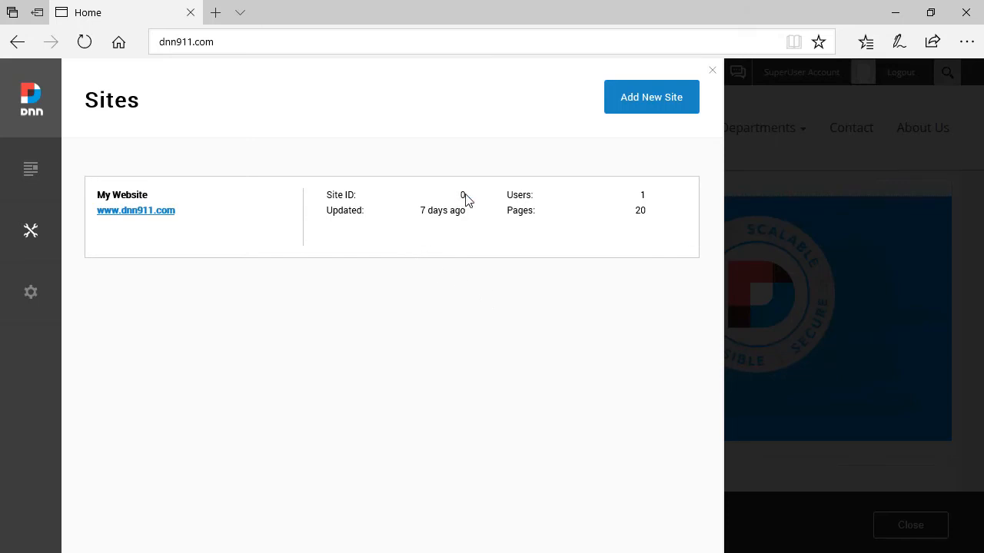
# - Run 'UPDATE Tabs SET SkinSrc = NULL WHERE PortalId = 0' in the SQL Console
pyautogui.click(31, 292)
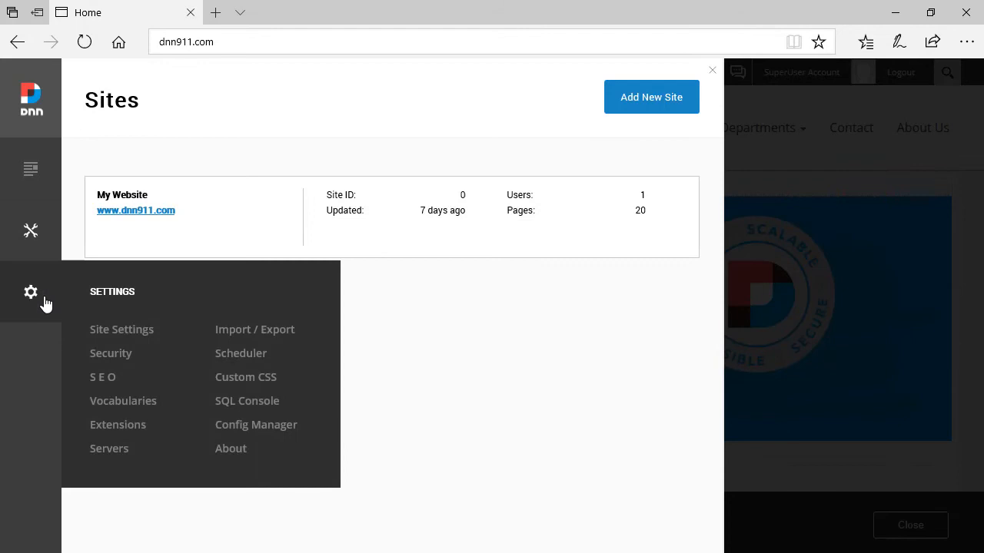
pyautogui.moveTo(238, 405)
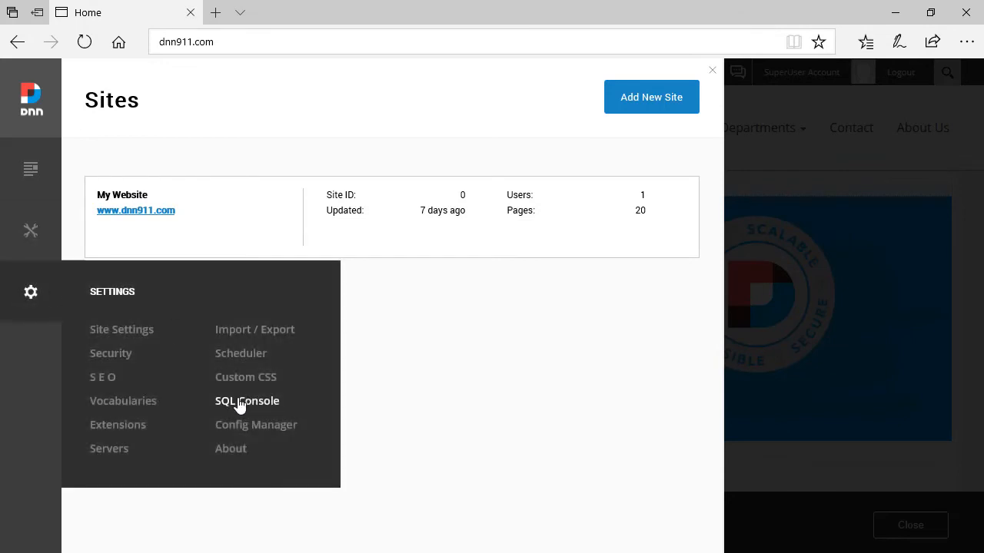
pyautogui.click(246, 401)
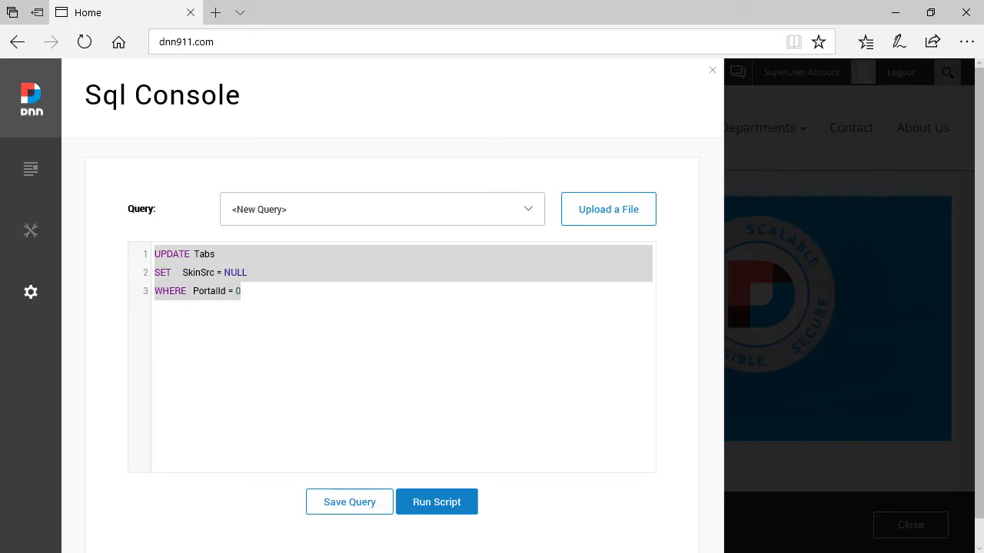
pyautogui.moveTo(625, 241)
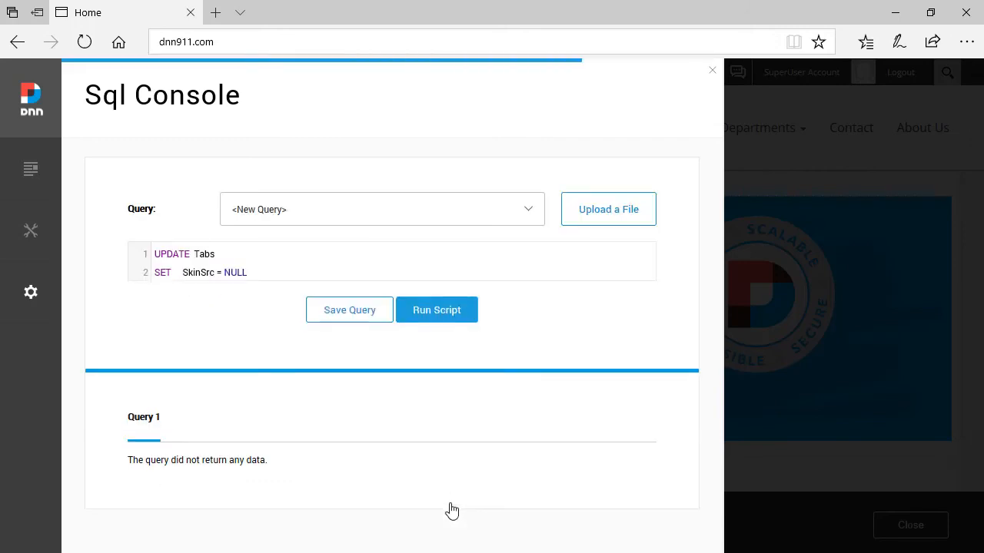
pyautogui.write('WHERE PortalId = 0')
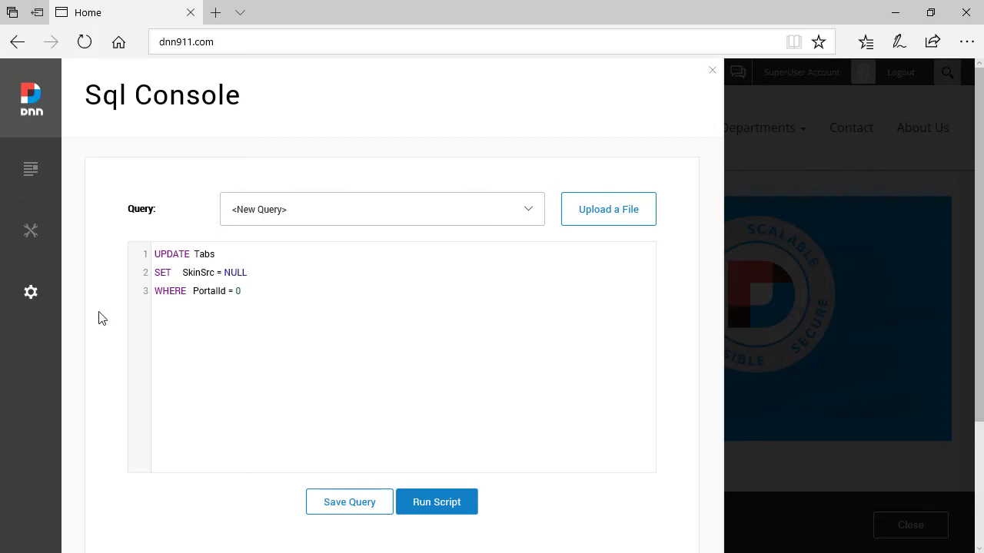
# - Clear the site cache from Settings > Servers and return to the Home page
pyautogui.click(31, 292)
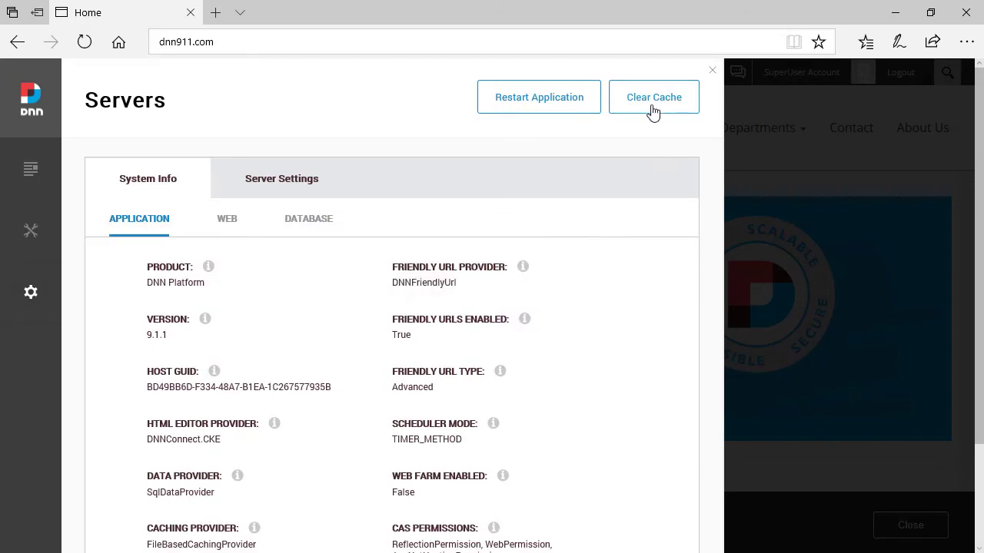
pyautogui.moveTo(589, 133)
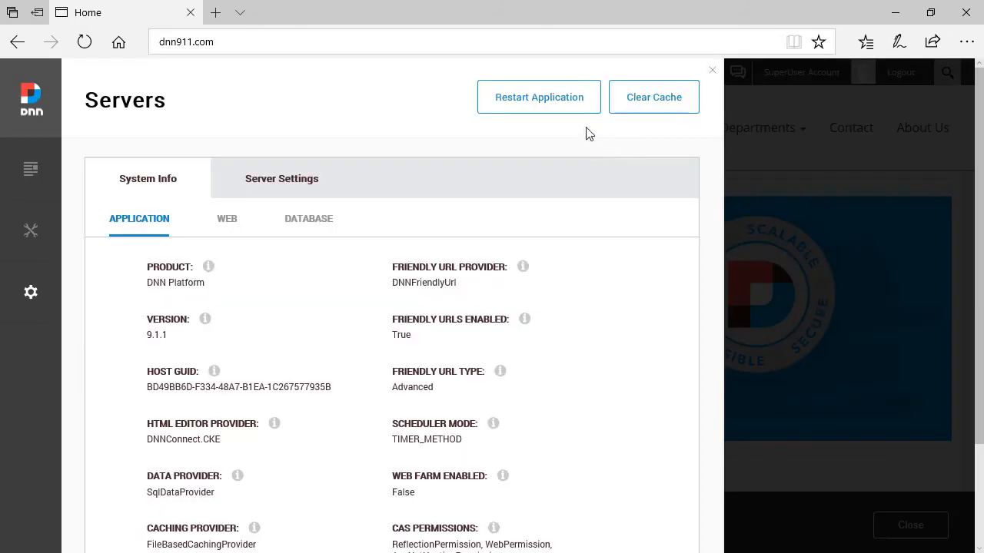
pyautogui.click(713, 70)
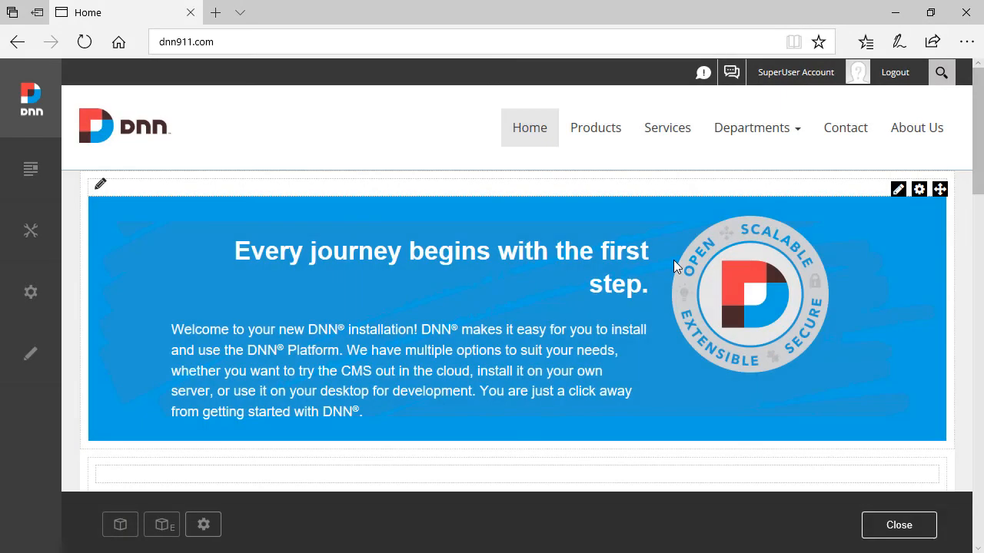
# - Refresh the Home page in the browser to check the theme
pyautogui.click(84, 41)
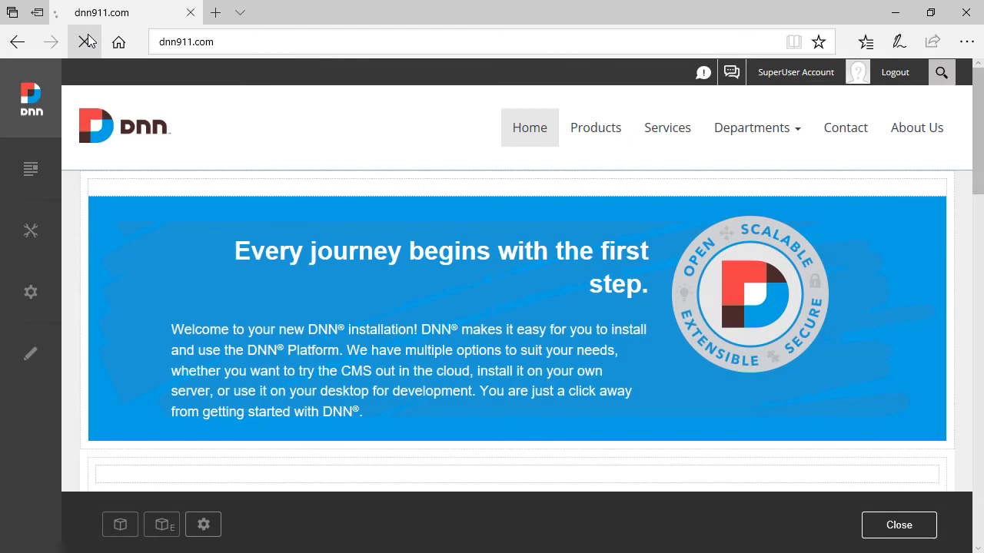